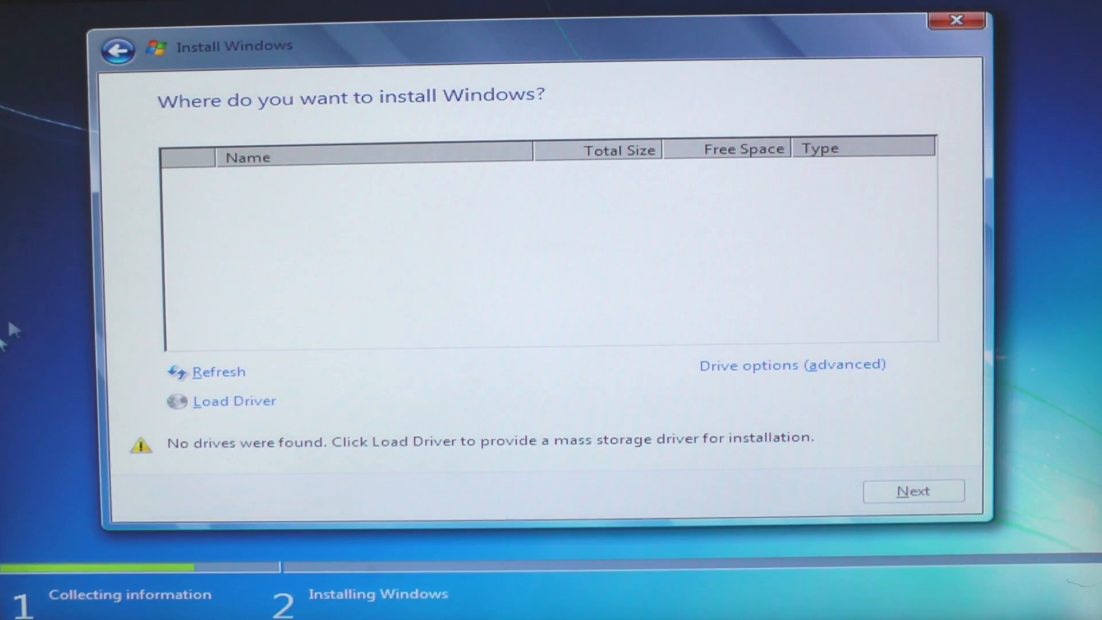
mouse_move(197, 181)
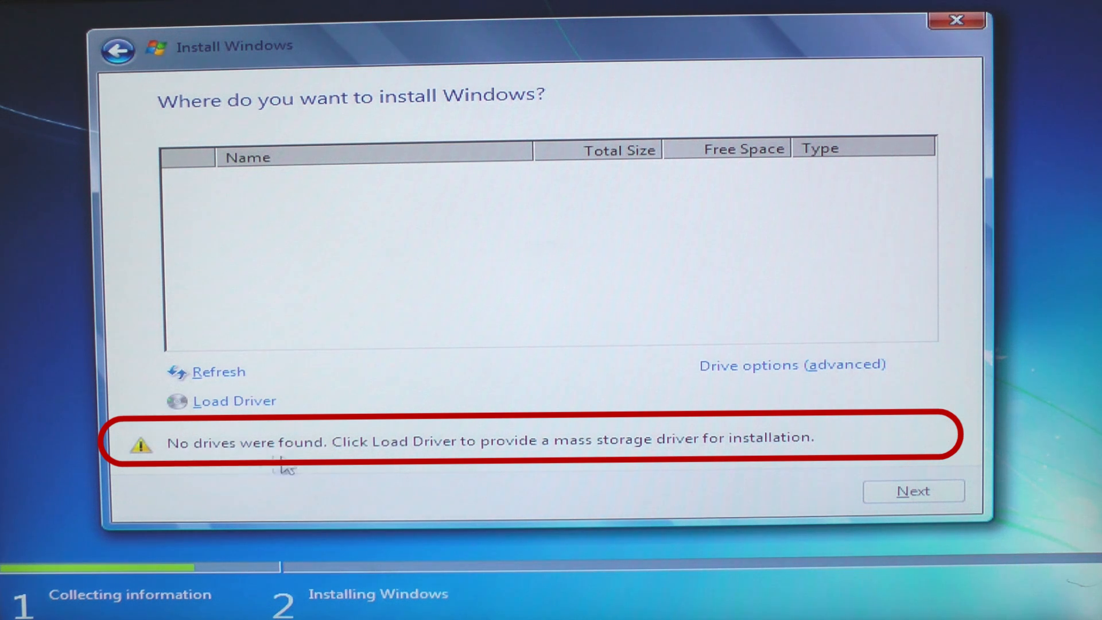
mouse_move(217, 470)
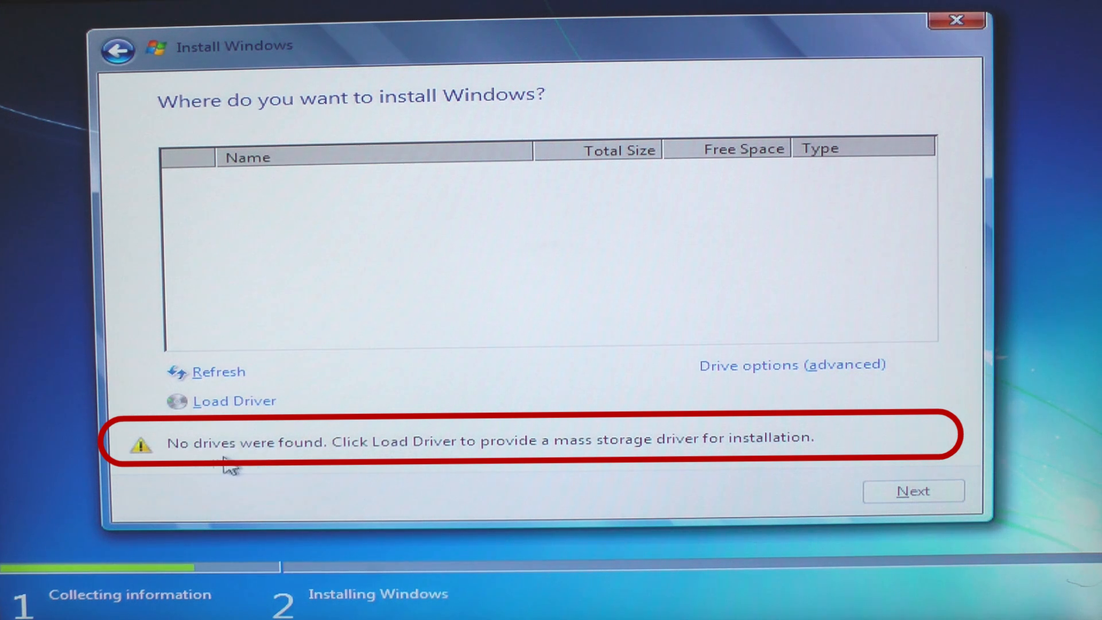
mouse_move(257, 470)
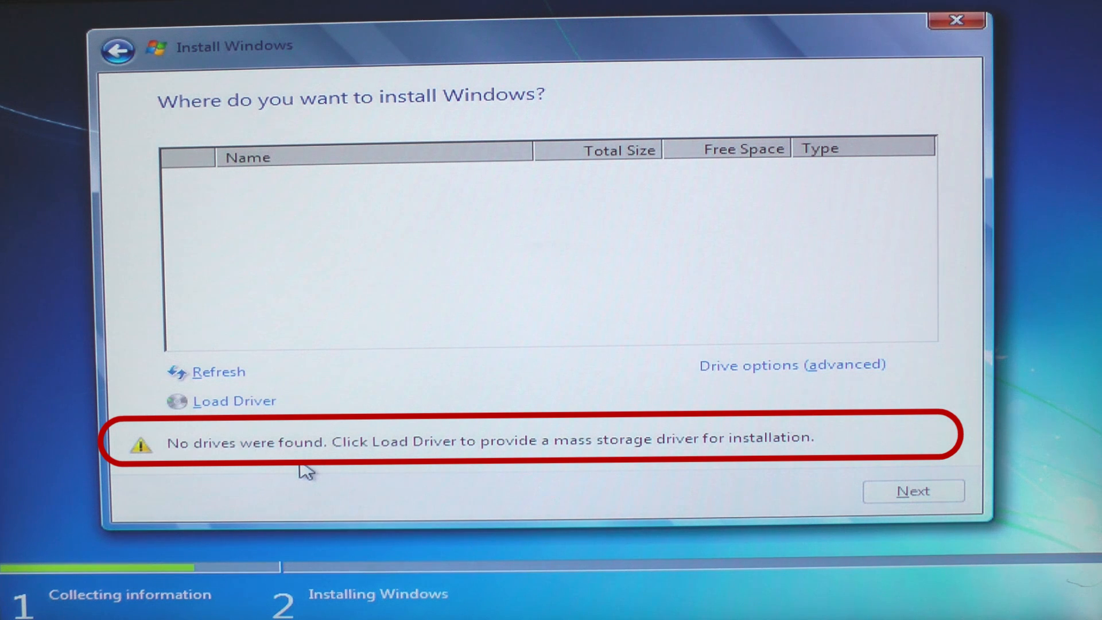
mouse_move(276, 492)
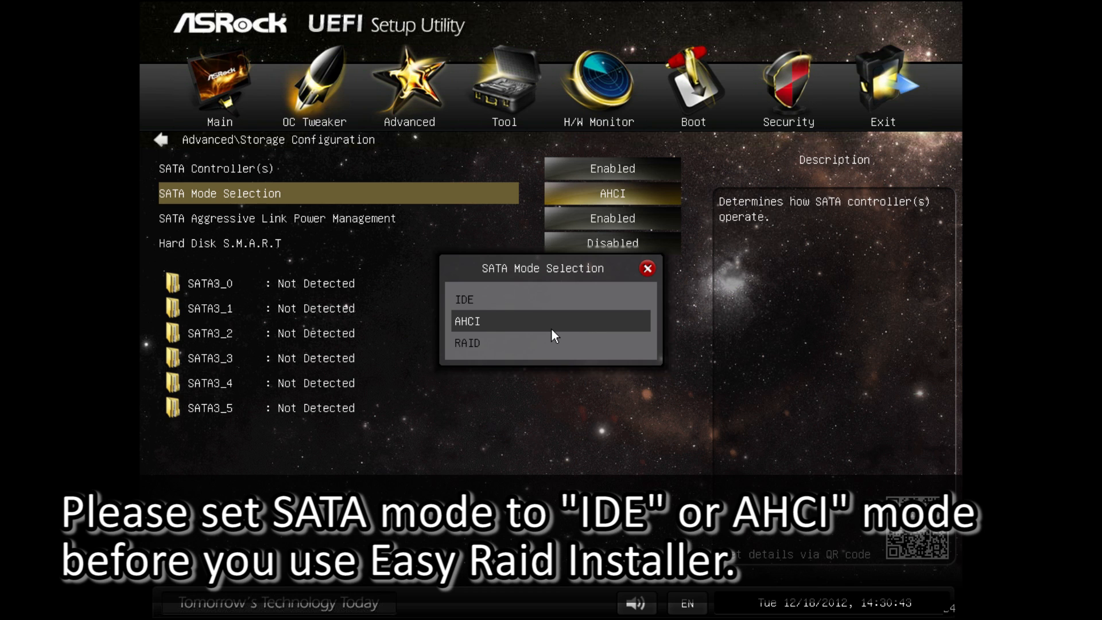
mouse_move(550, 342)
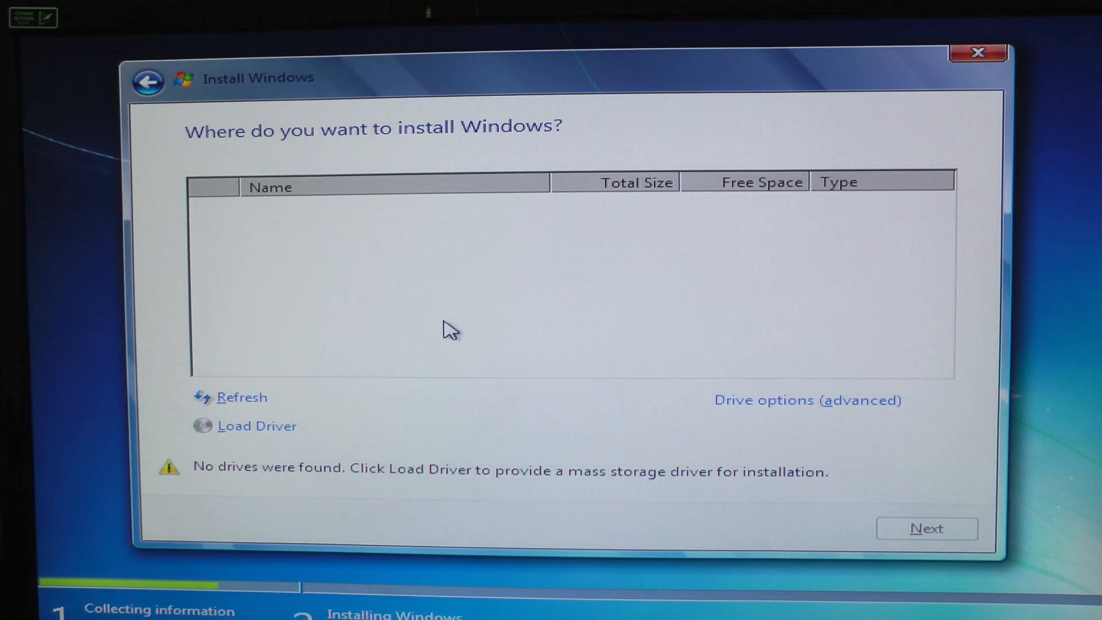
mouse_move(404, 270)
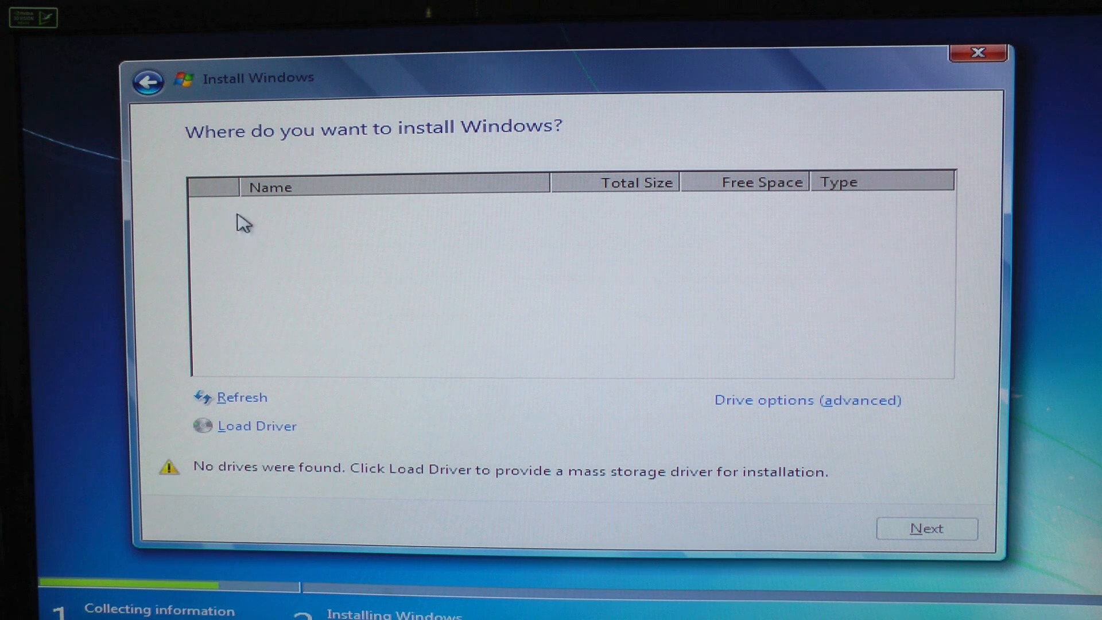
mouse_move(346, 227)
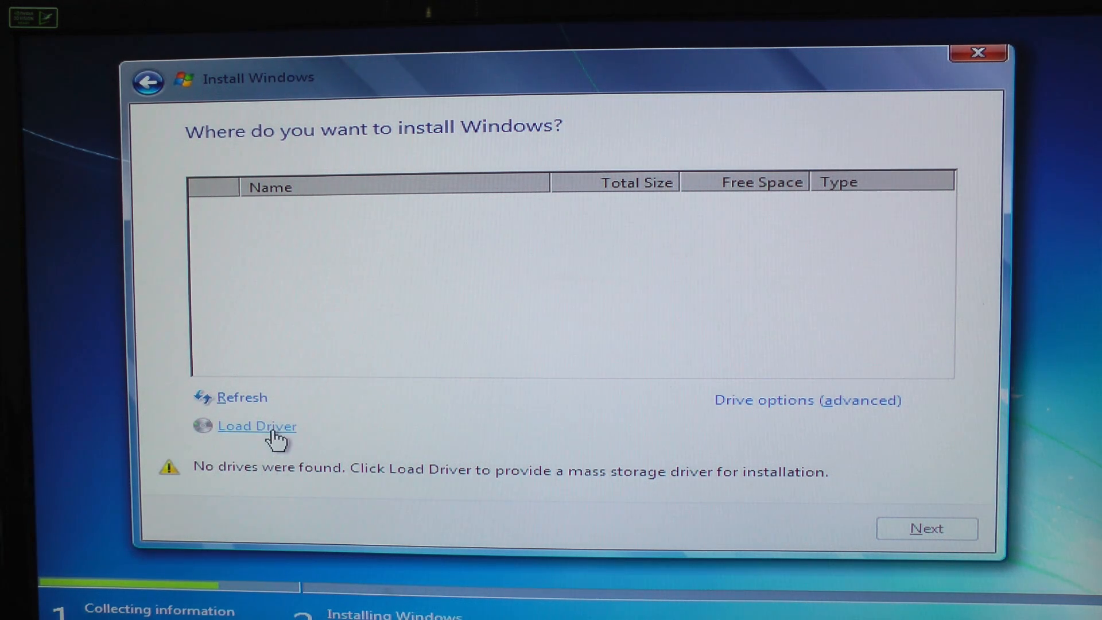
- Browse via Load Driver to KINGSTON (C:) > SATADrv > AMD64 and select the Win764_RAID_AMD(3.3.1540.29) folder
click(257, 426)
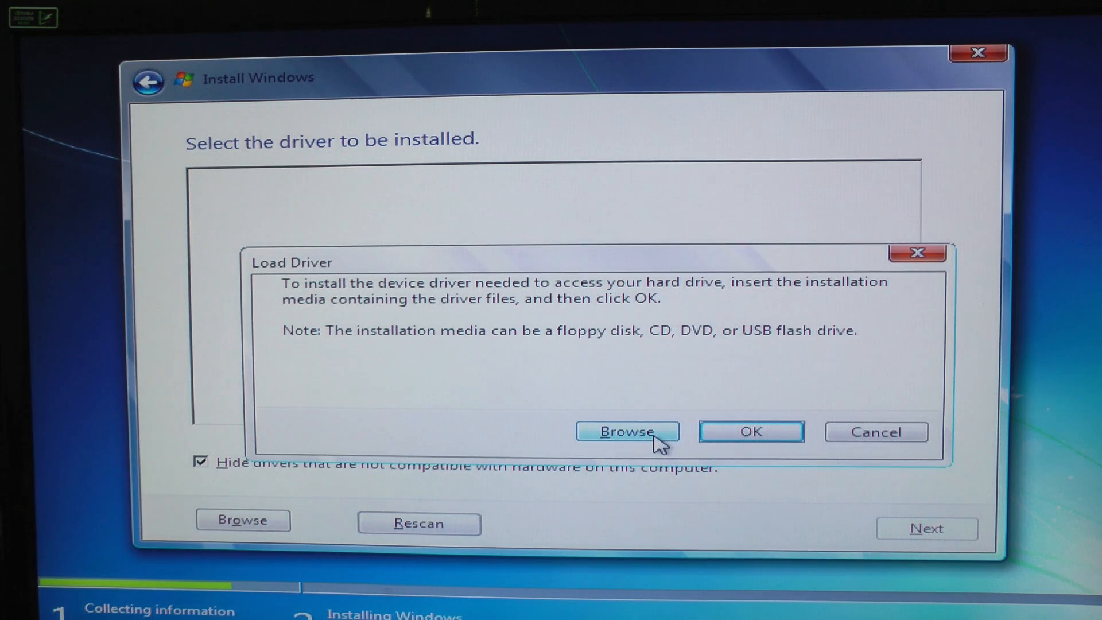
click(629, 430)
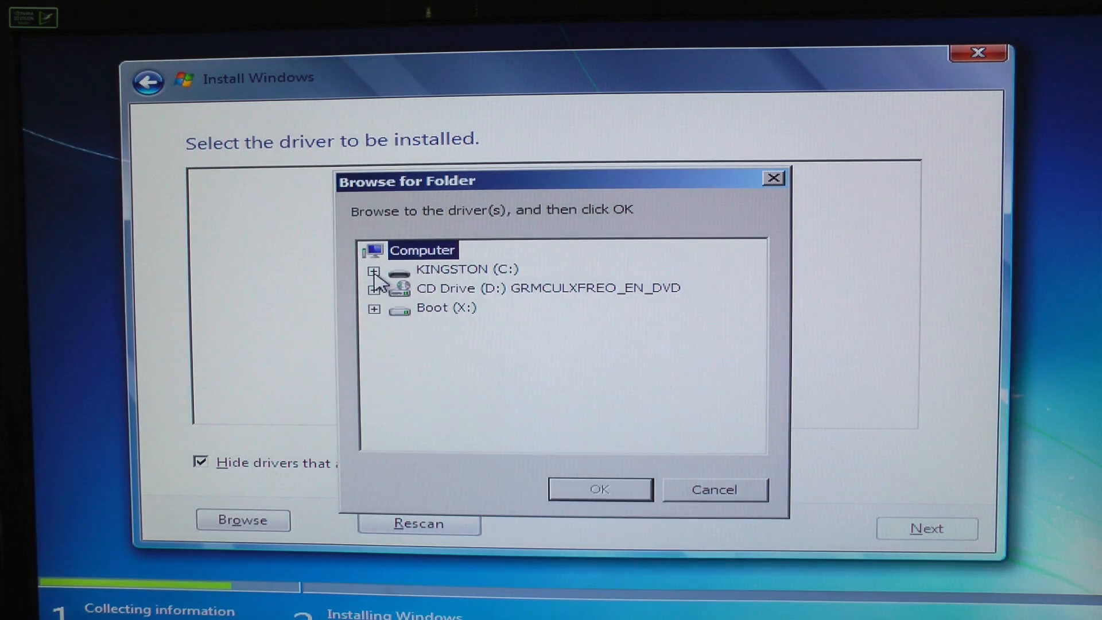
click(373, 270)
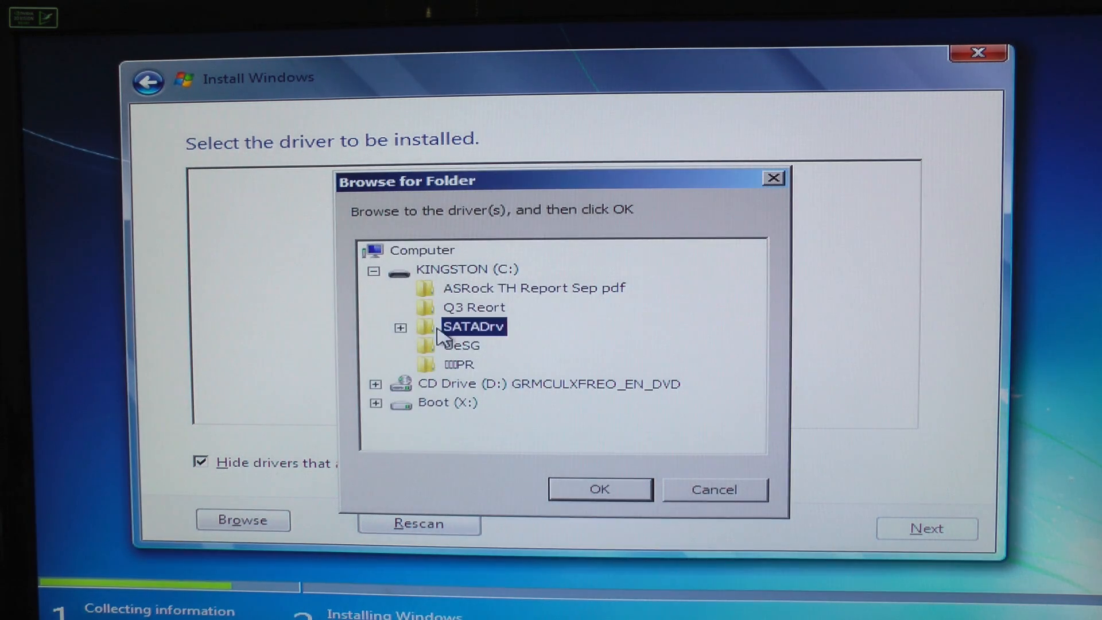
click(400, 327)
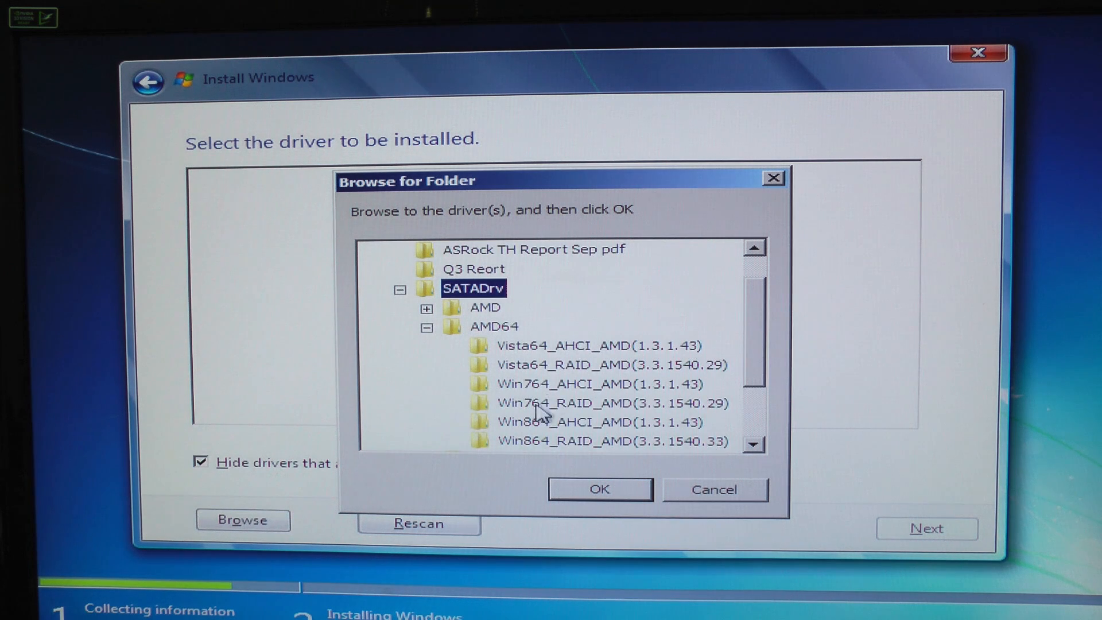
scroll(down, 3)
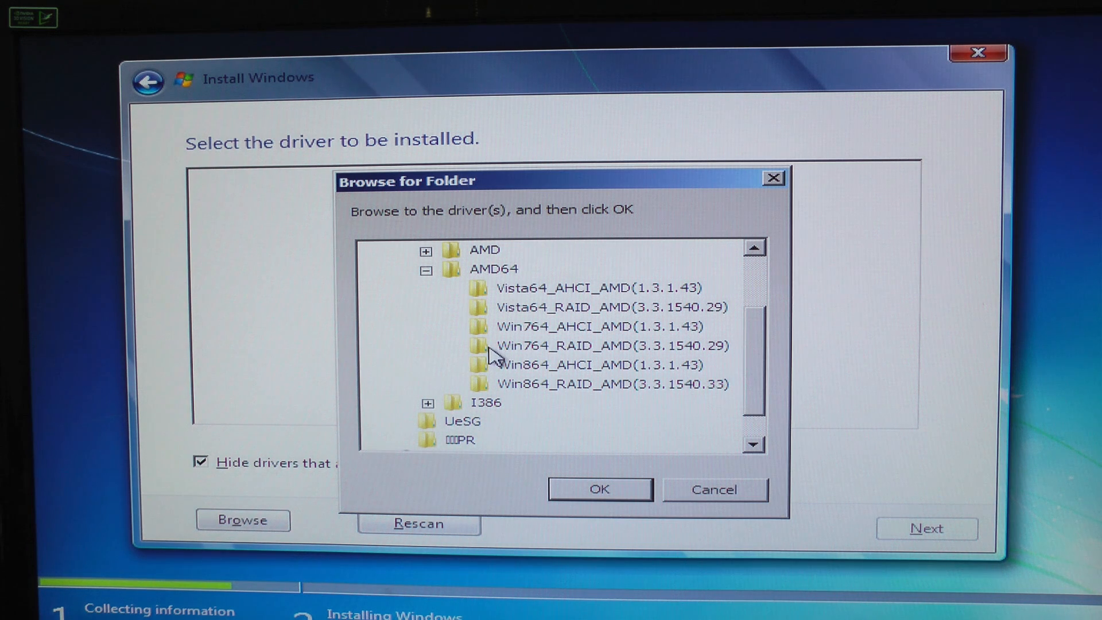
click(599, 489)
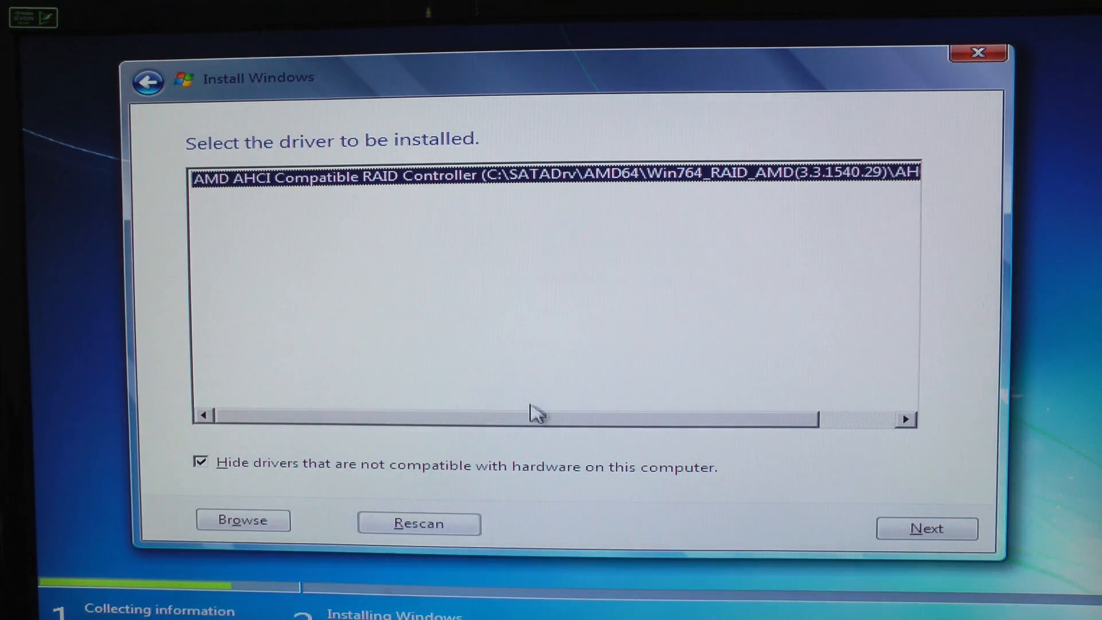
- Install the selected AMD AHCI Compatible RAID Controller driver so Disk 1 (221.7 GB unallocated) appears
click(928, 528)
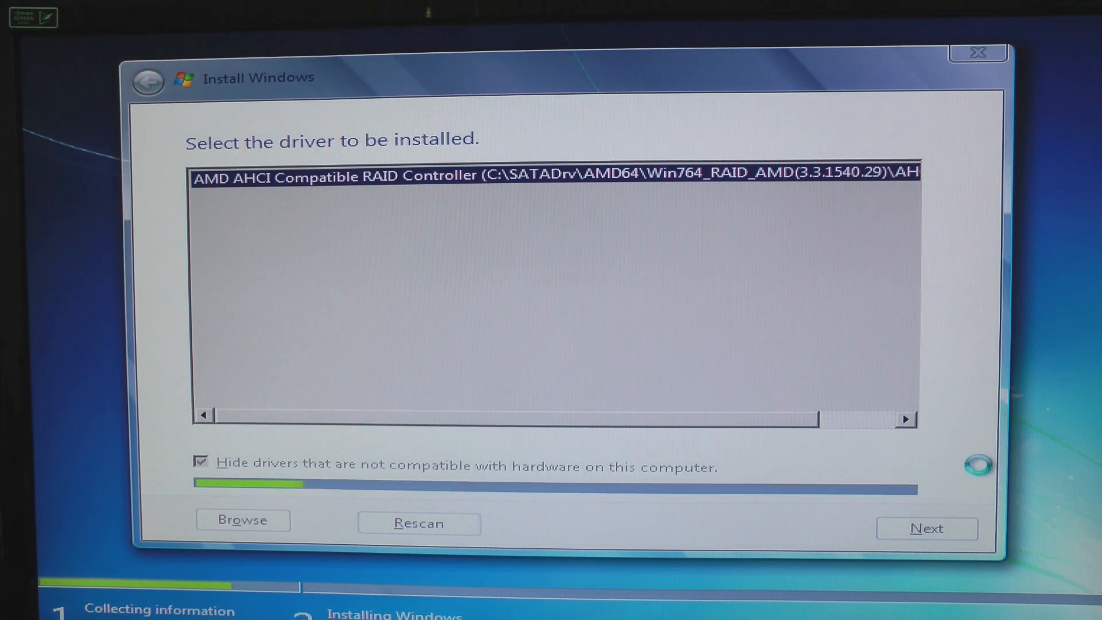
click(926, 528)
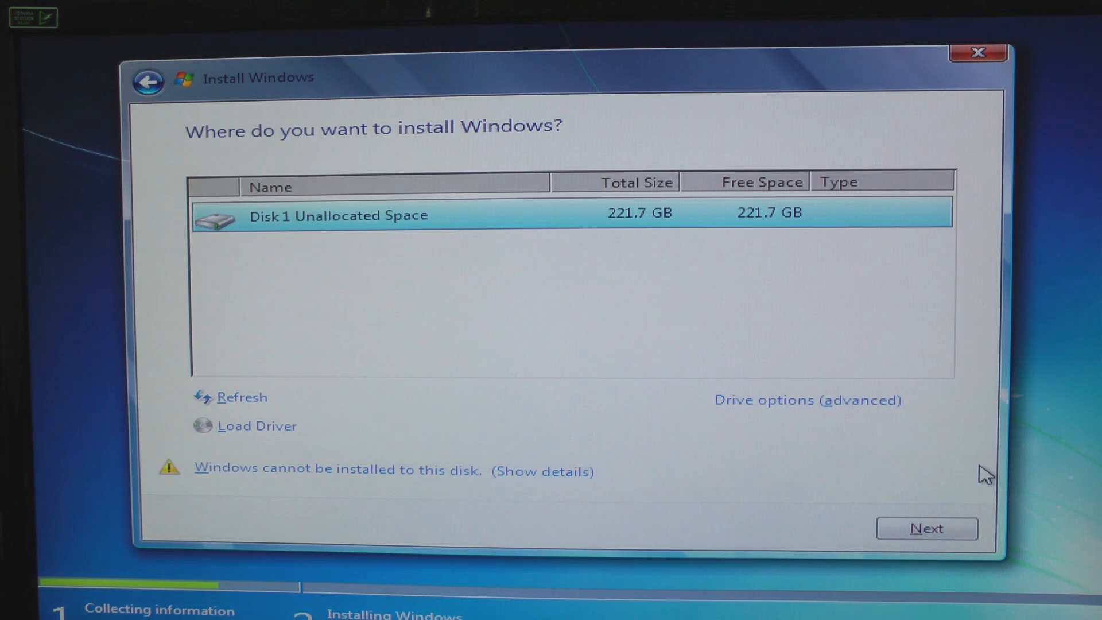